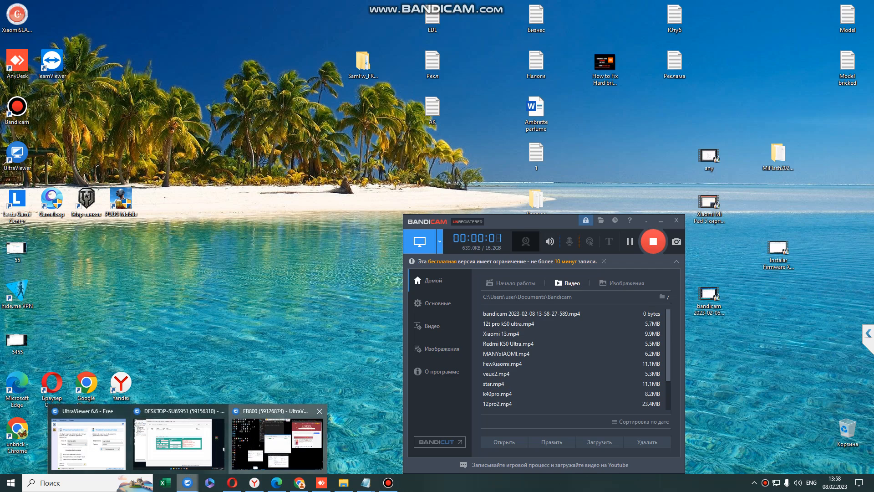
Bring the DESKTOP UltraViewer session forward where MiFlash is authenticating the phone
left_click(276, 441)
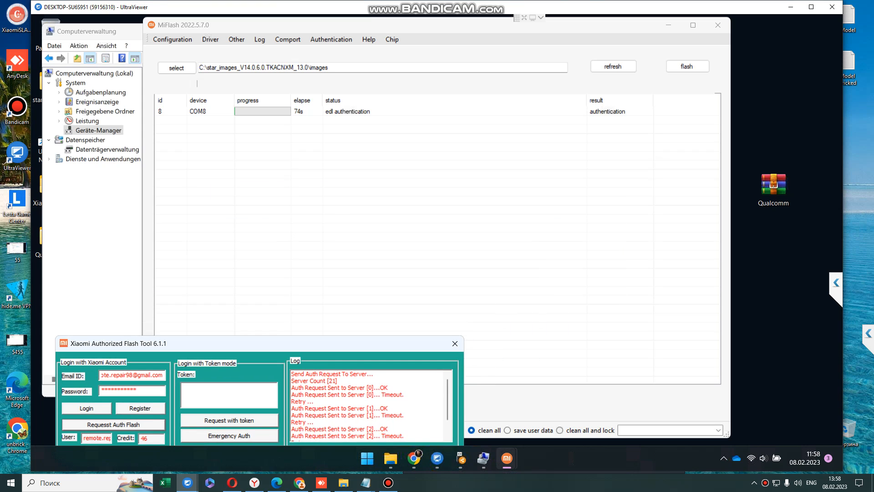
Switch to the EB800 UltraViewer session to check MiFlash's flash status
left_click(453, 343)
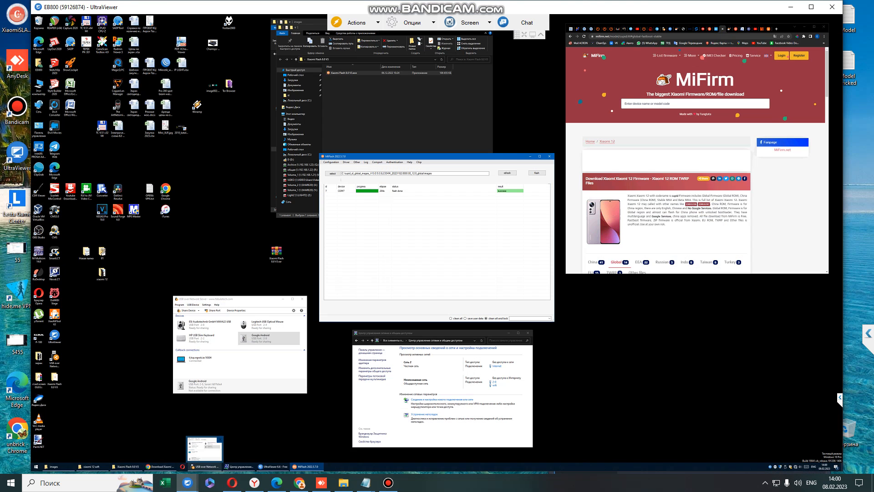
Choose an option for the shared Google Android device, then return to the DESKTOP session showing MiFlash's success result
right_click(268, 339)
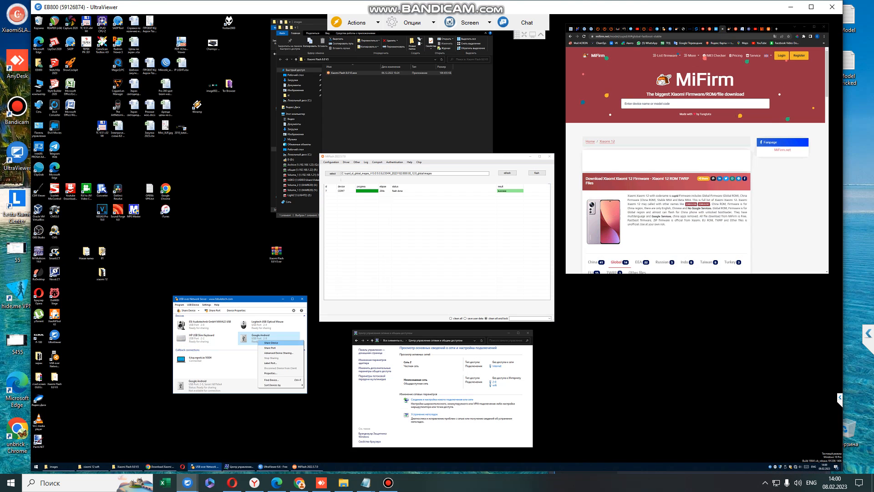
left_click(270, 342)
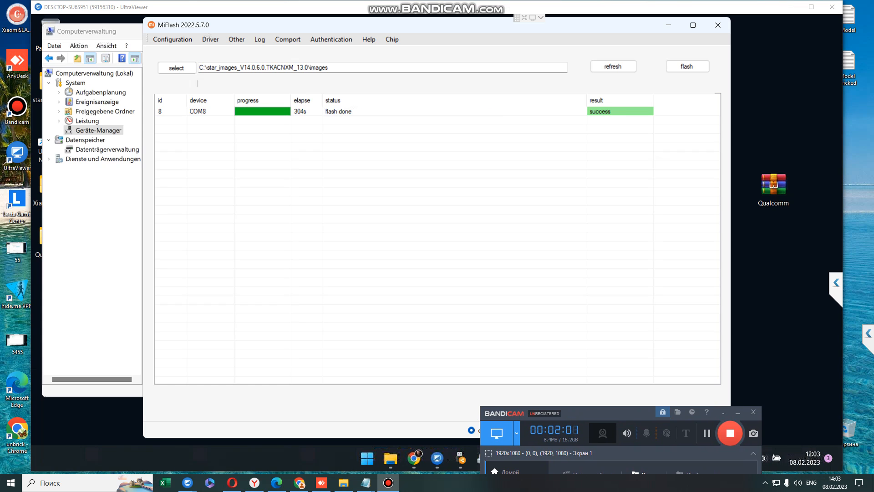
left_click(812, 482)
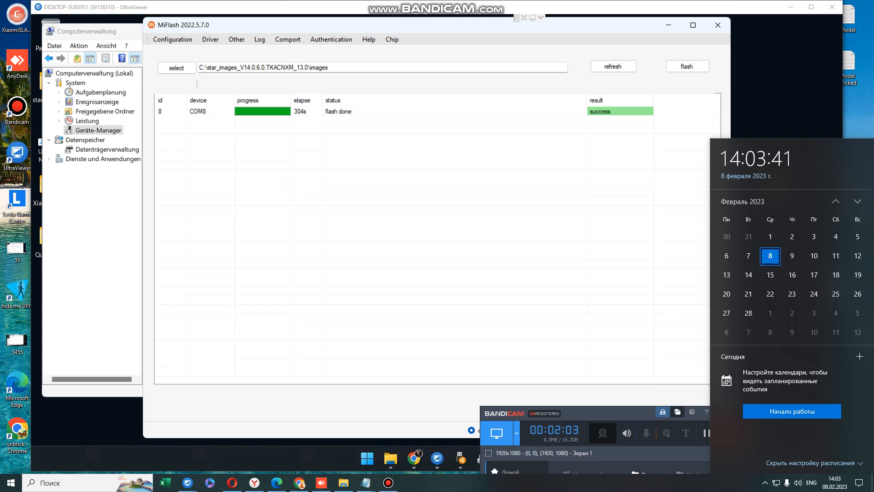